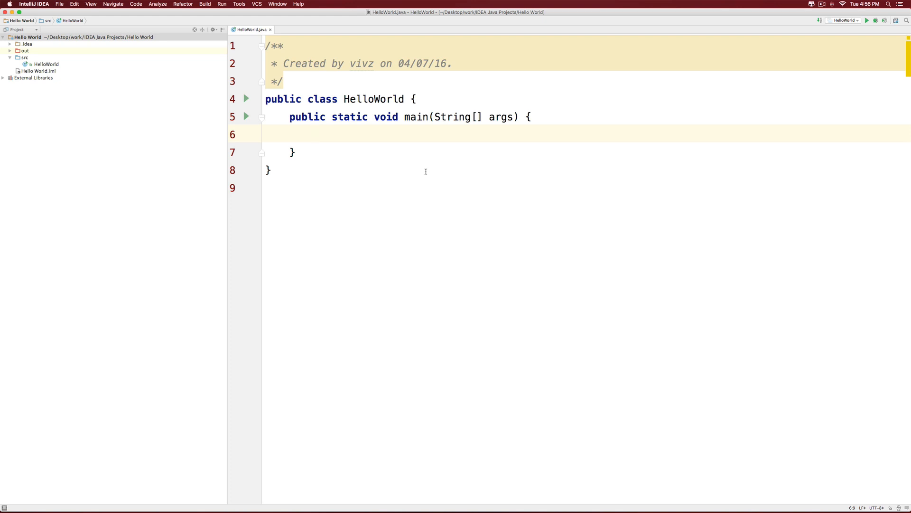
pyautogui.moveTo(428, 171)
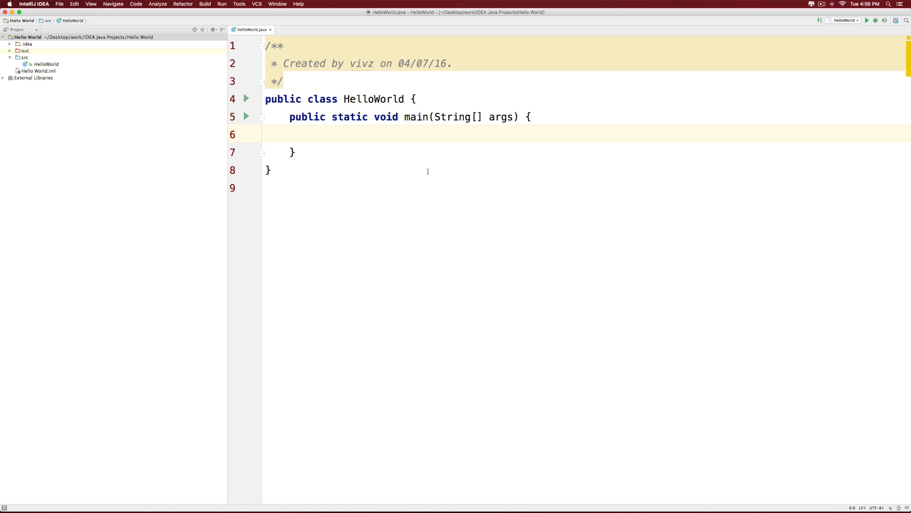
# Write int age = 26; and int yourAge = age; as two lines in main.
pyautogui.write('a')
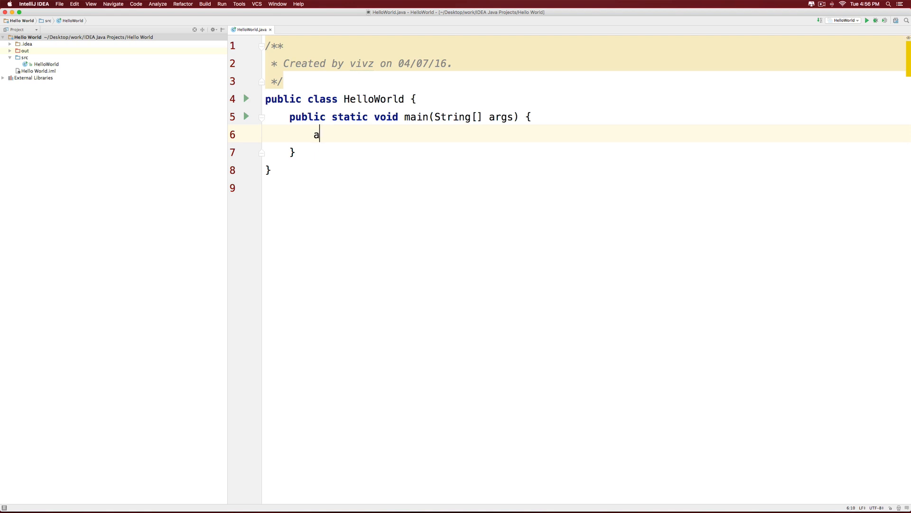
pyautogui.write('ge = 2')
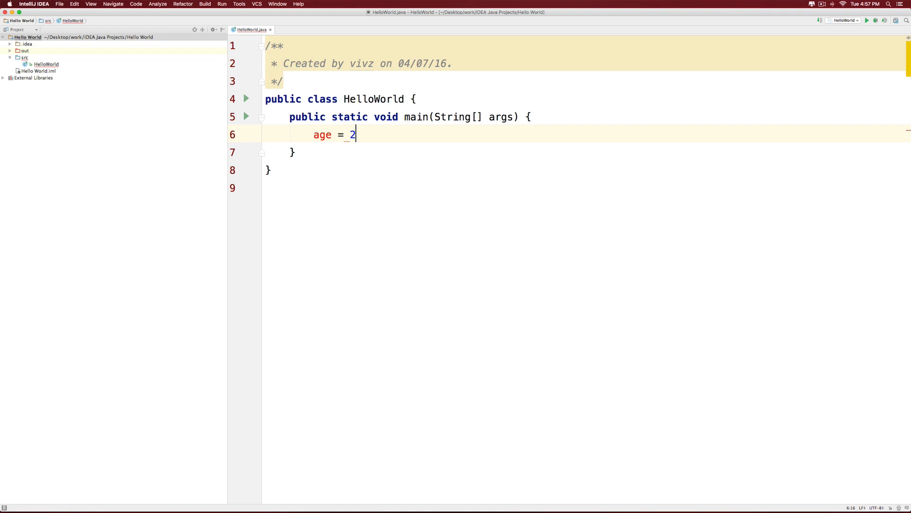
pyautogui.write('6;')
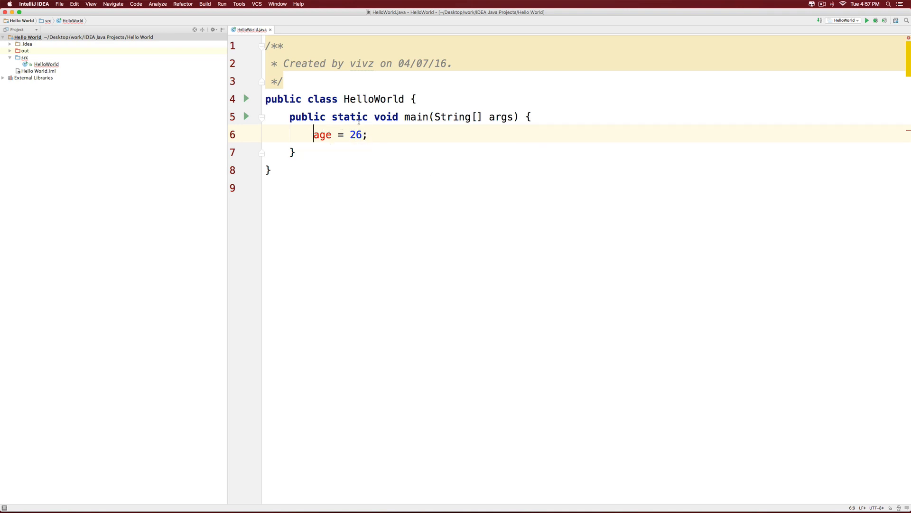
pyautogui.write('int')
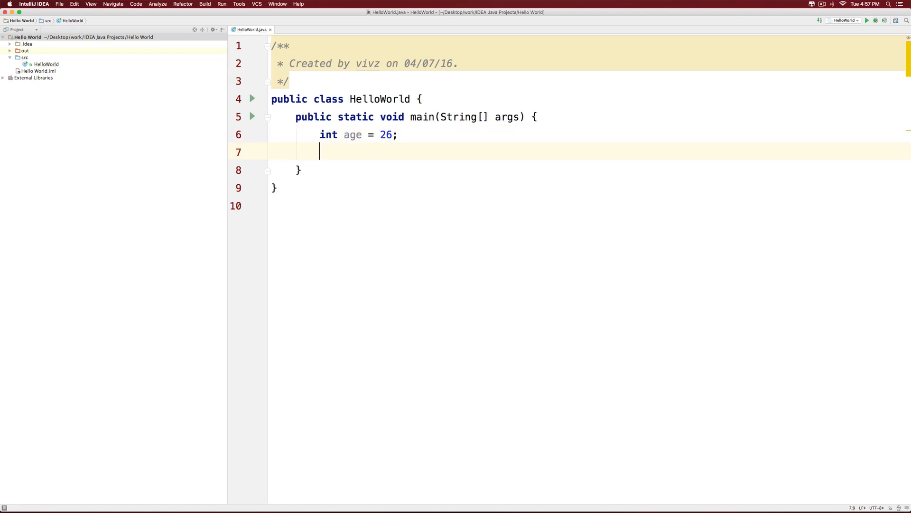
pyautogui.write('int y')
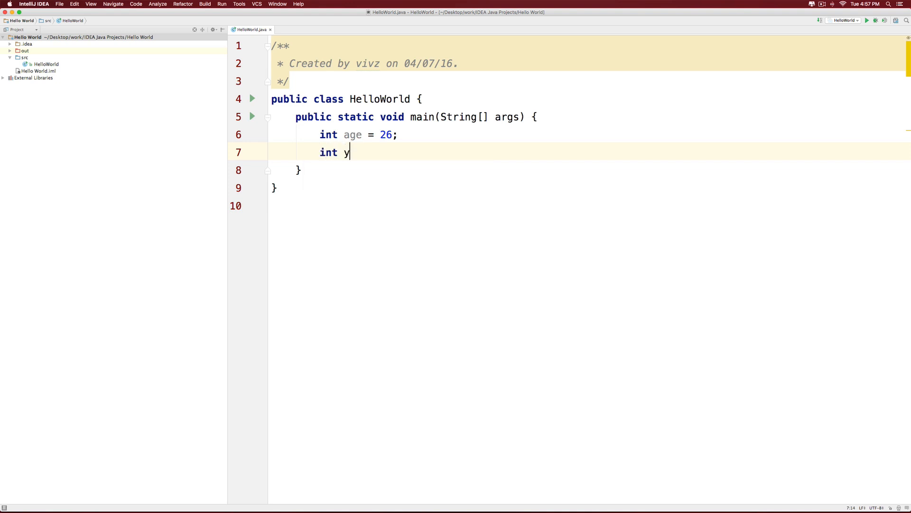
pyautogui.write('ourAge =')
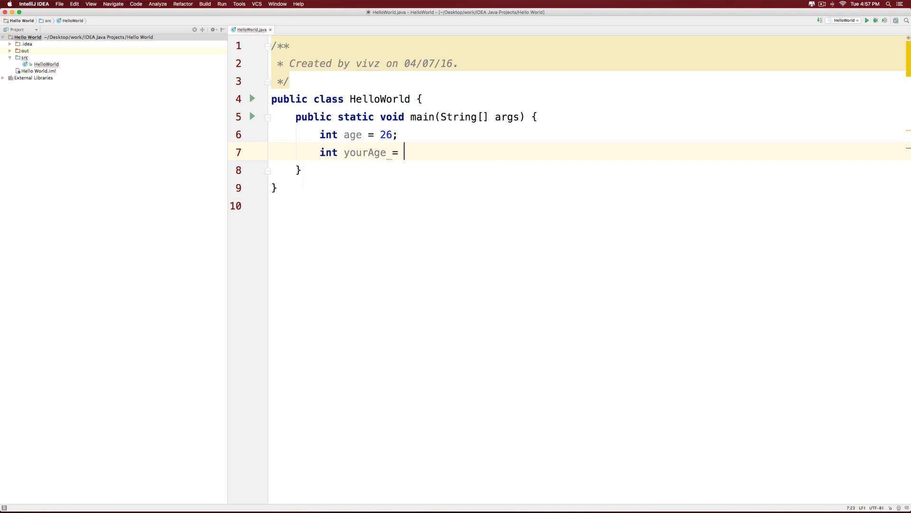
pyautogui.write('26;')
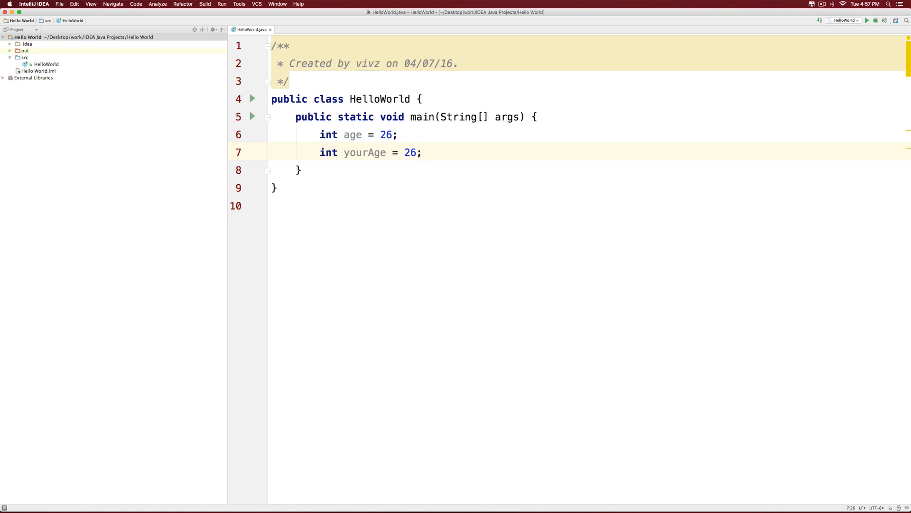
pyautogui.write('age')
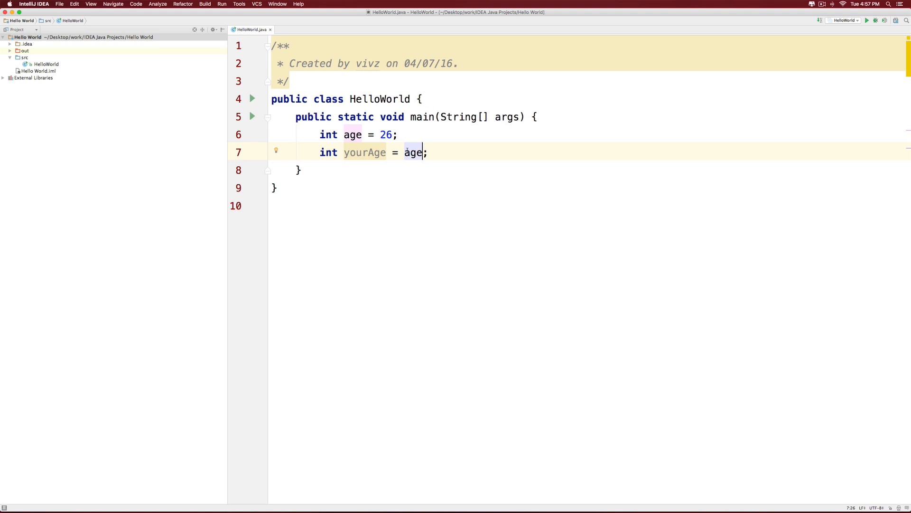
pyautogui.doubleClick(413, 152)
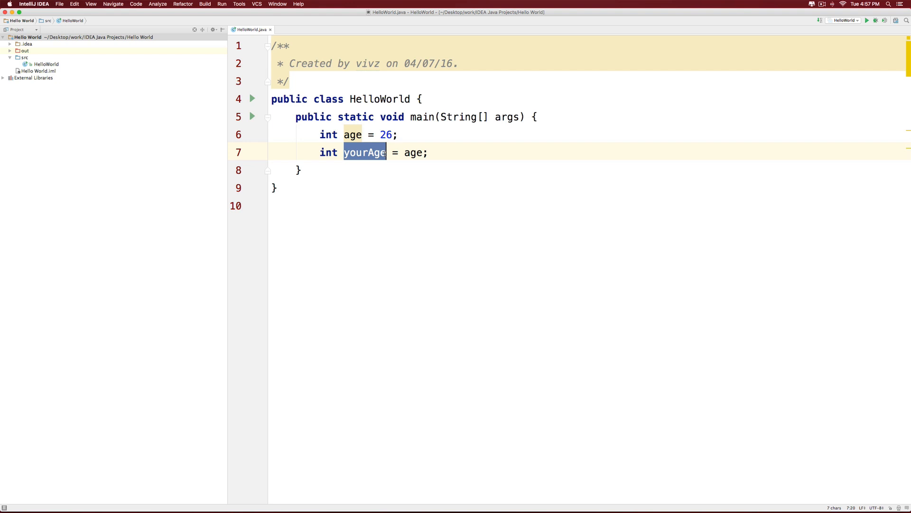
pyautogui.click(429, 152)
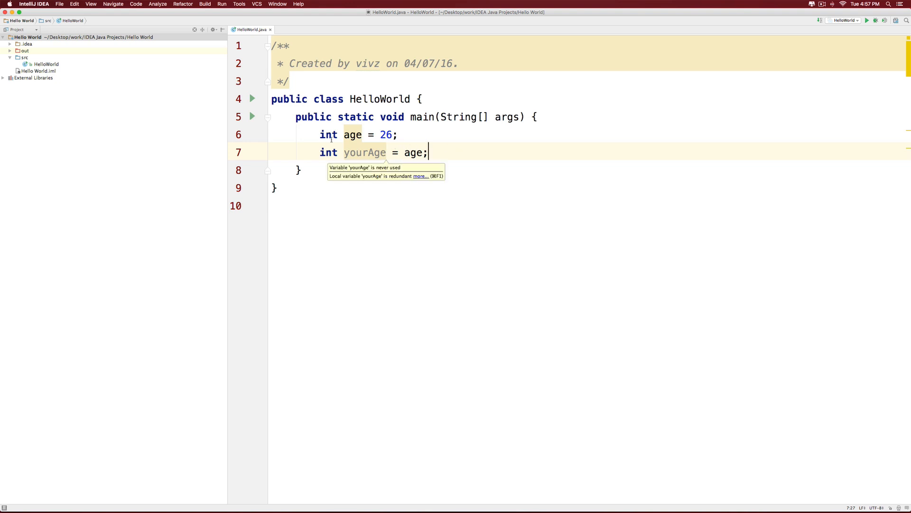
pyautogui.doubleClick(328, 135)
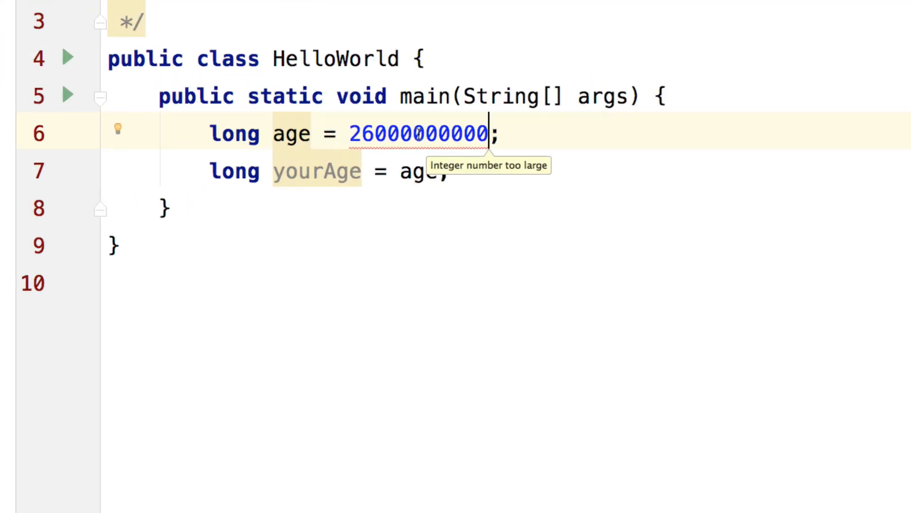
pyautogui.write('L')
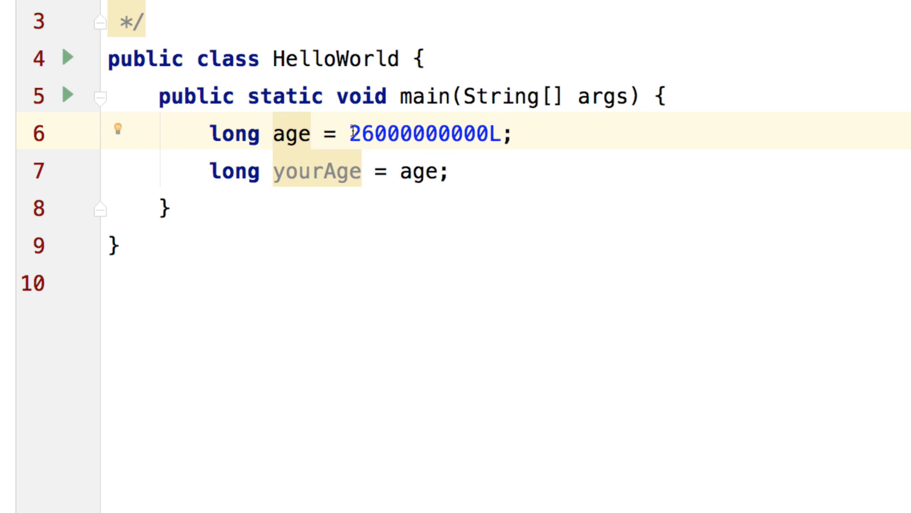
pyautogui.doubleClick(419, 133)
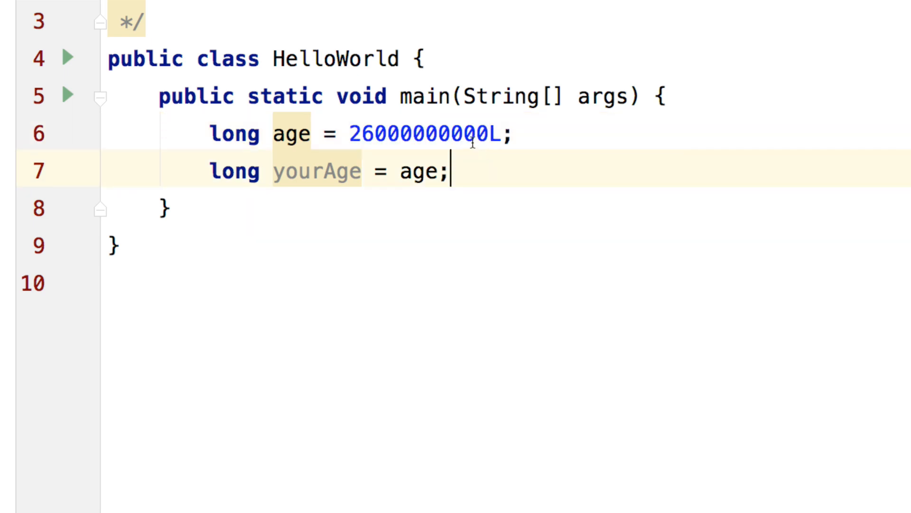
pyautogui.doubleClick(375, 134)
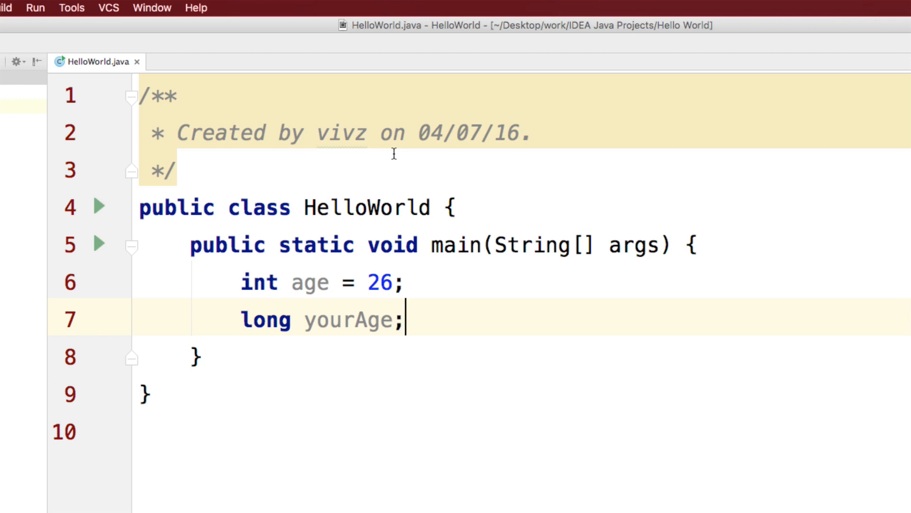
pyautogui.moveTo(402, 192)
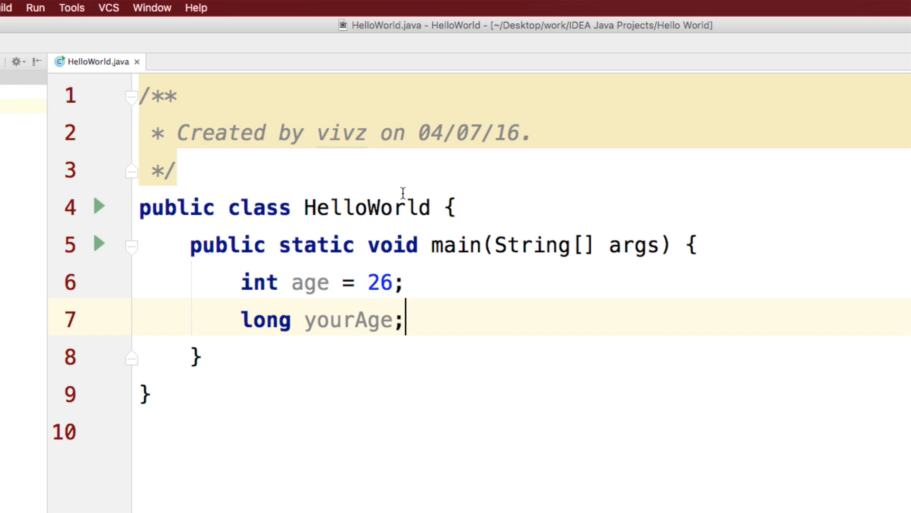
pyautogui.moveTo(395, 244)
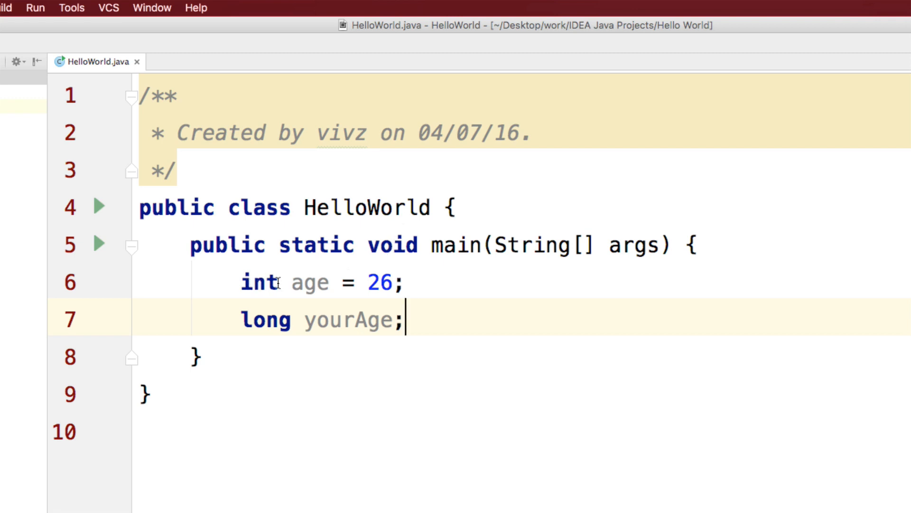
pyautogui.moveTo(331, 319)
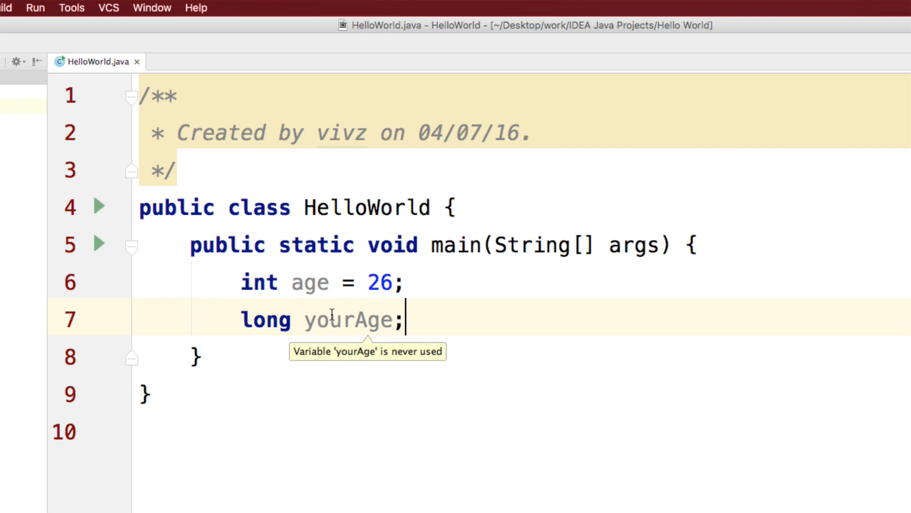
pyautogui.moveTo(527, 319)
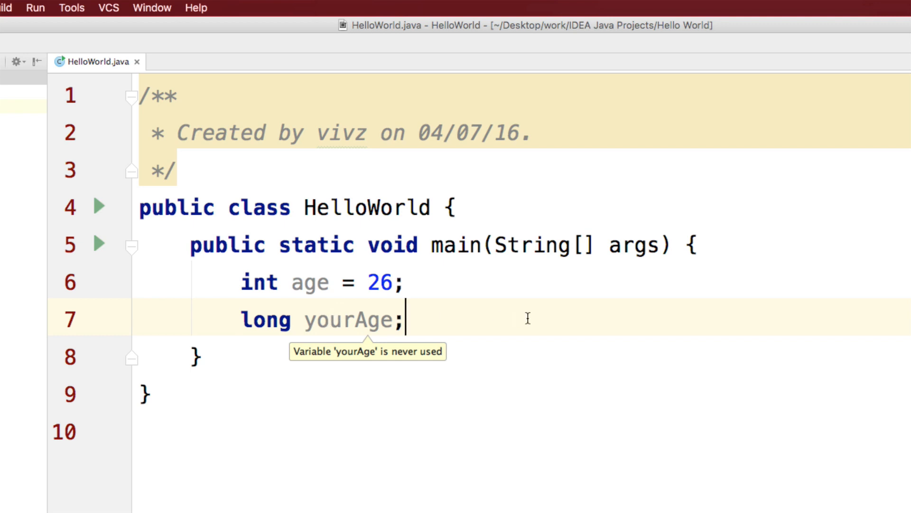
# Assign age to the long yourAge by typing '= age' after it.
pyautogui.doubleClick(344, 318)
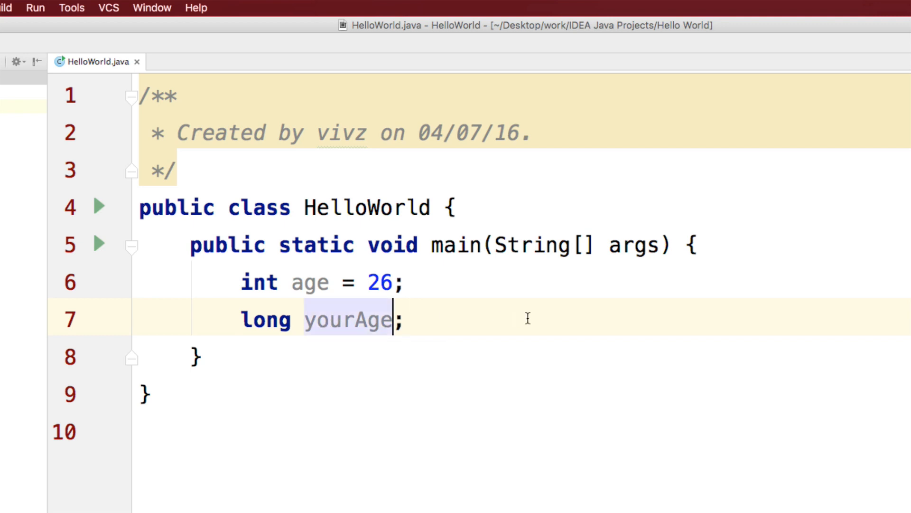
pyautogui.write('= ae')
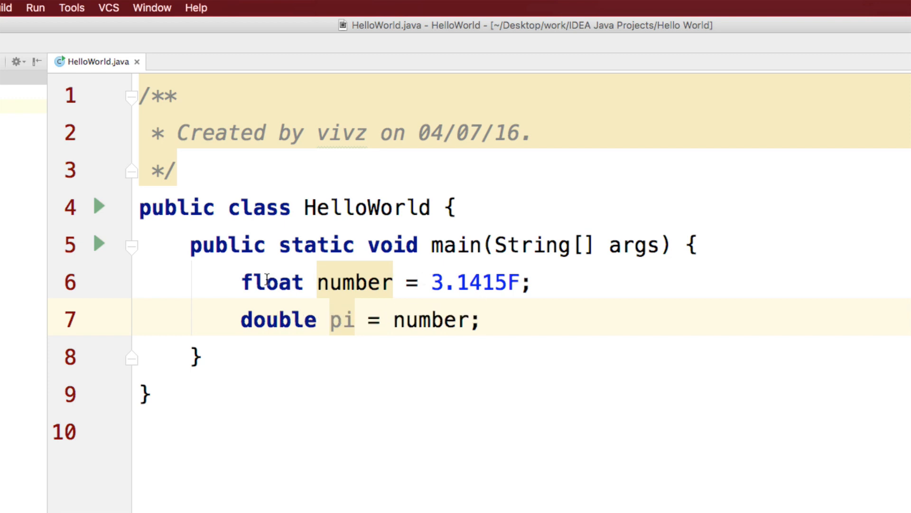
# Select the float number and double pi declarations for removal.
pyautogui.doubleClick(271, 282)
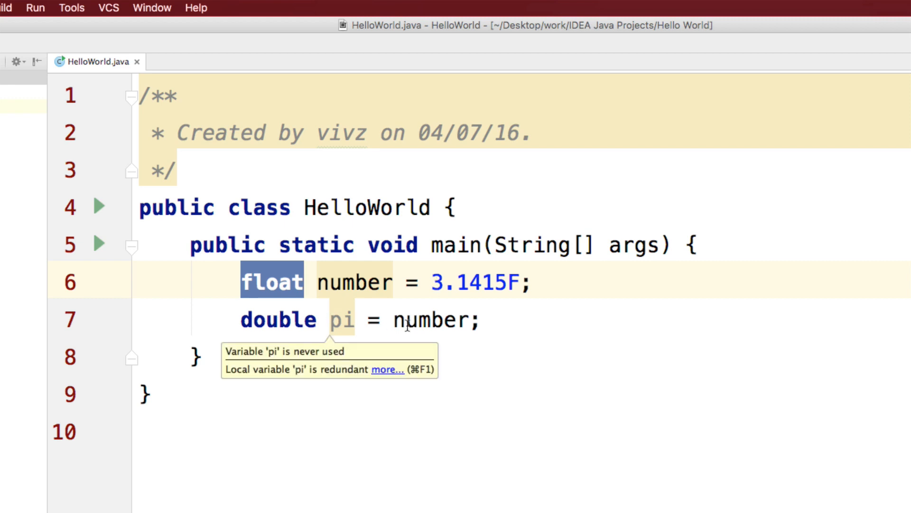
pyautogui.moveTo(412, 311)
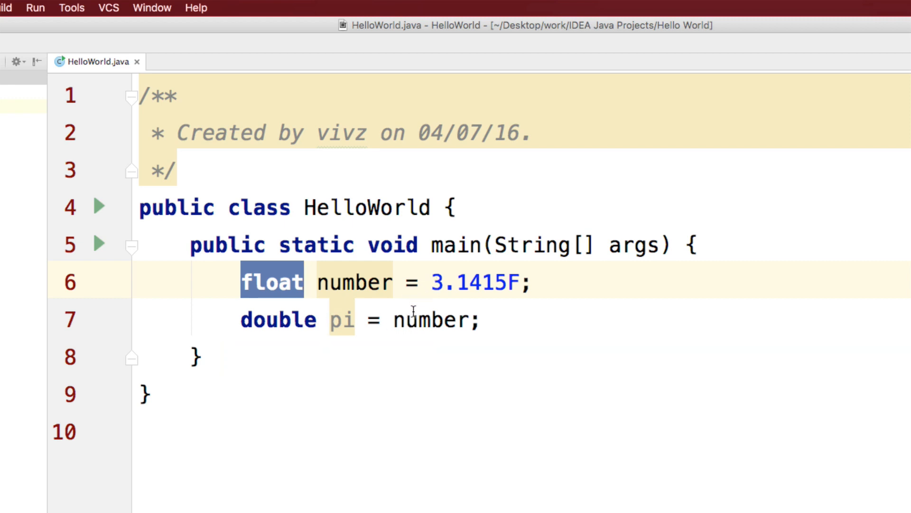
pyautogui.doubleClick(431, 318)
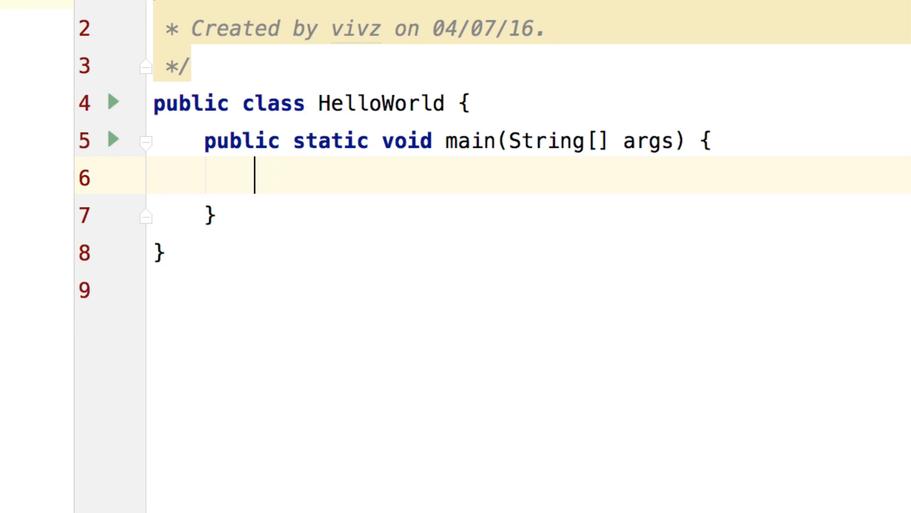
# Type char letter = 'A'; and int number = letter; in main.
pyautogui.write('char let')
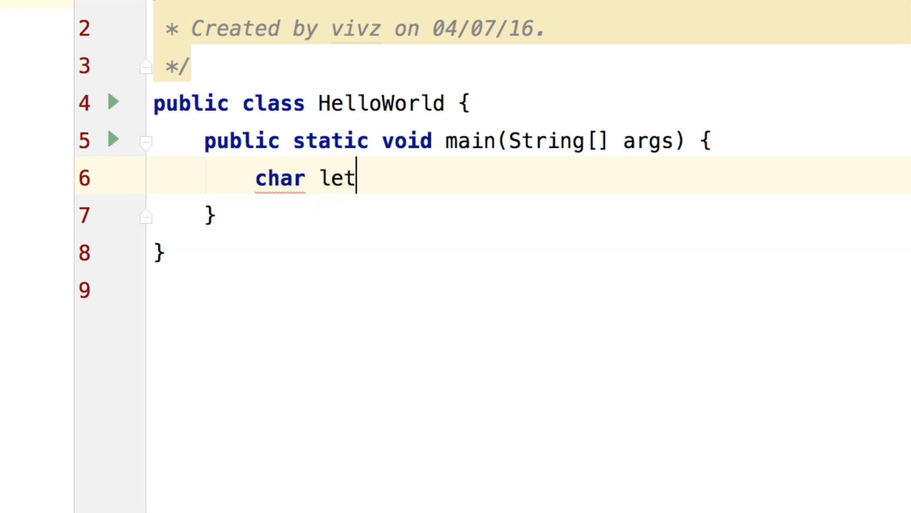
pyautogui.write("ter = '")
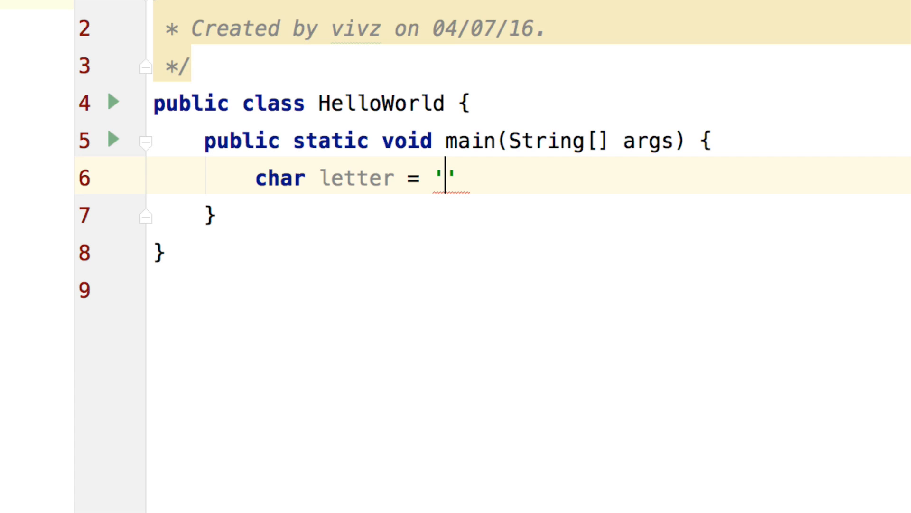
pyautogui.write("A';")
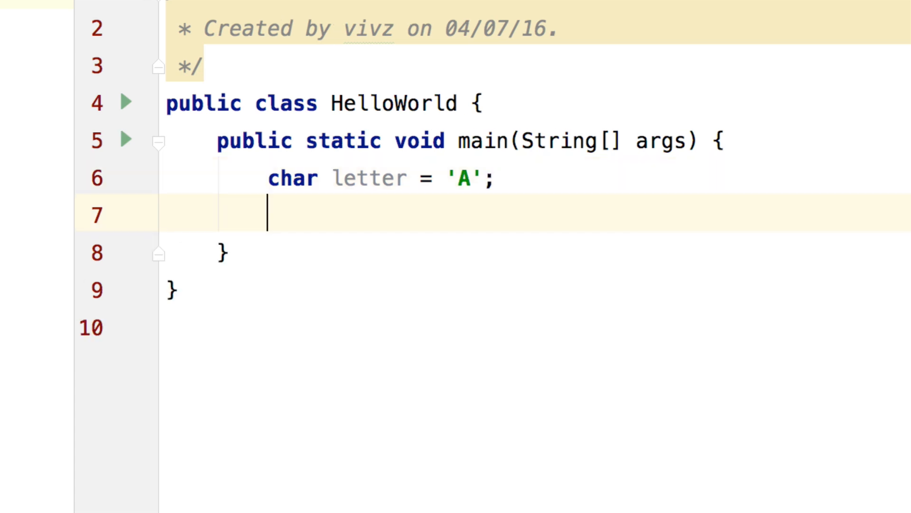
pyautogui.write('int num')
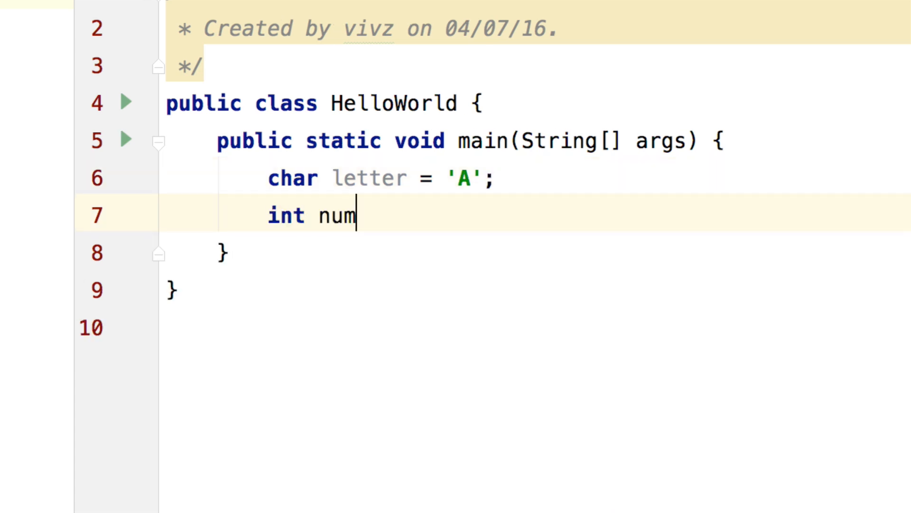
pyautogui.write('ber = letter;')
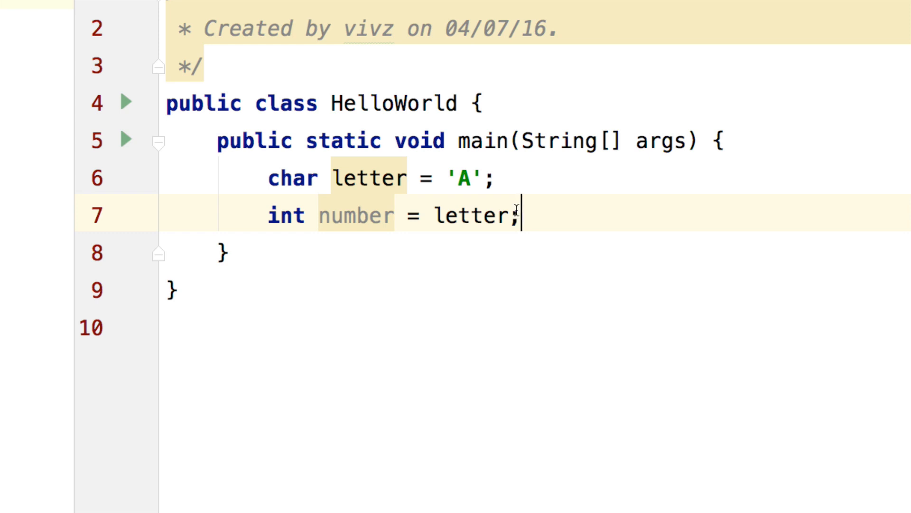
# Point out the 'A' literal and the letter variable assigned to number.
pyautogui.doubleClick(464, 178)
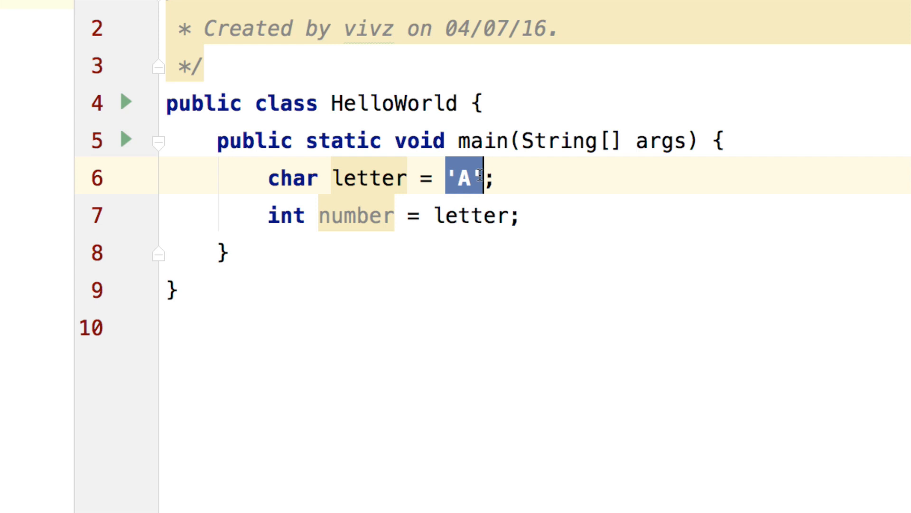
pyautogui.moveTo(346, 216)
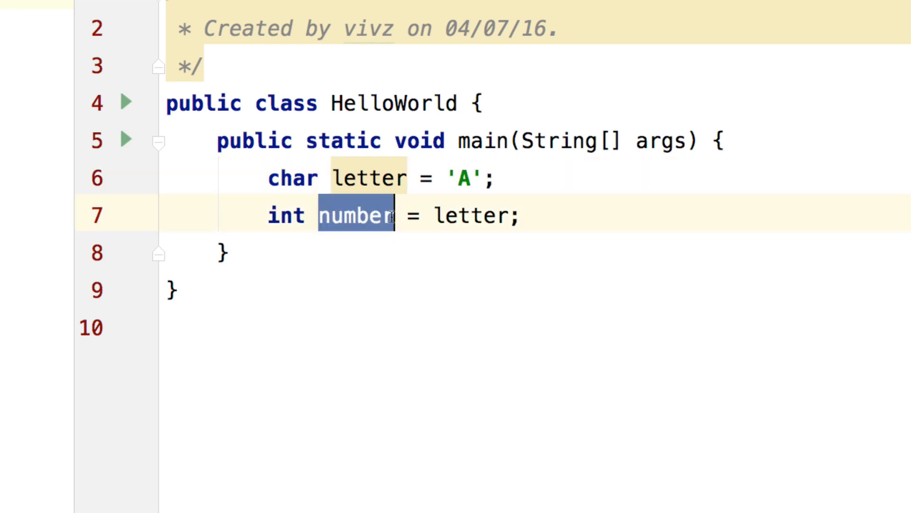
pyautogui.click(270, 178)
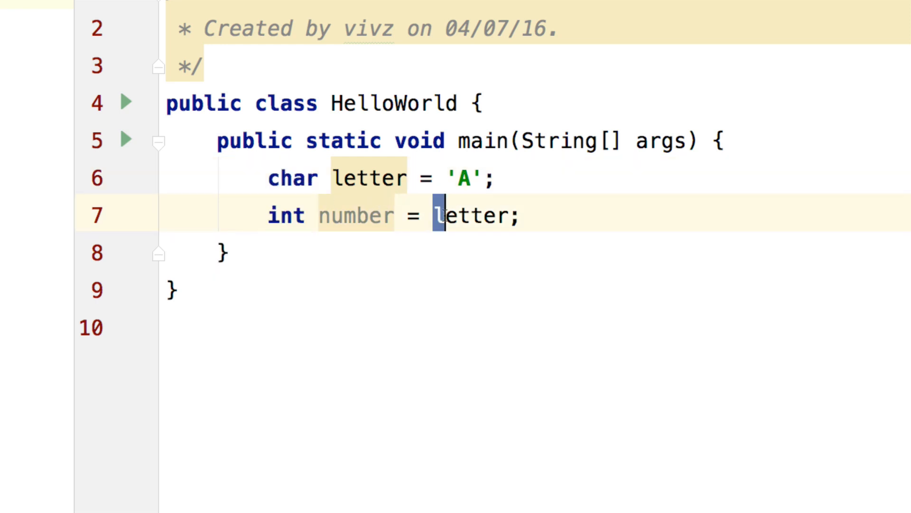
pyautogui.doubleClick(471, 215)
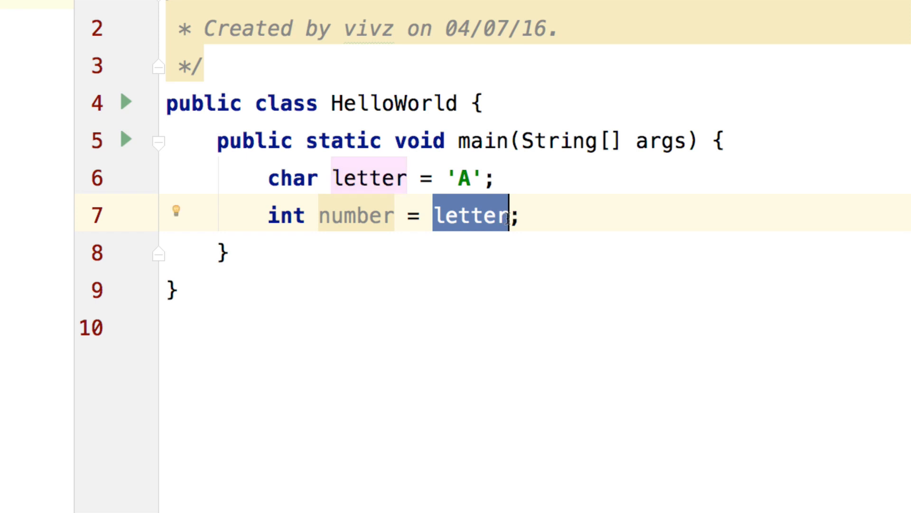
pyautogui.moveTo(375, 215)
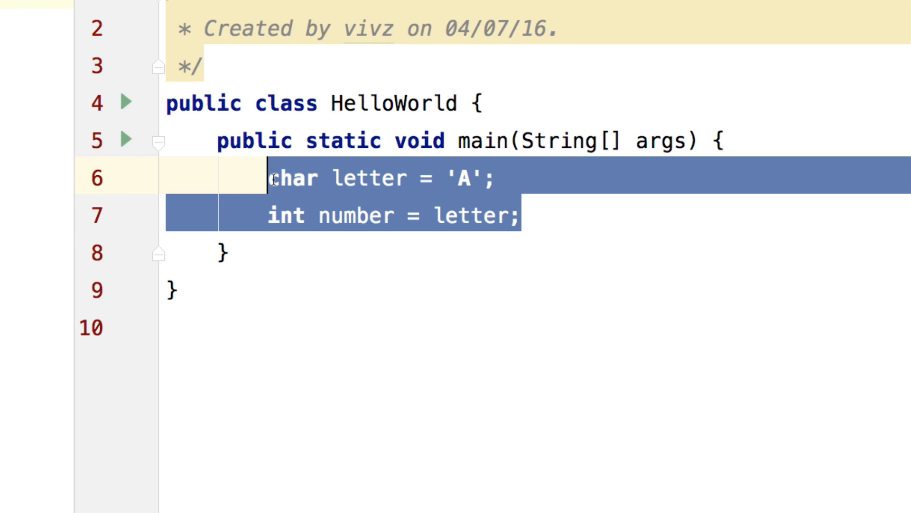
pyautogui.write('long')
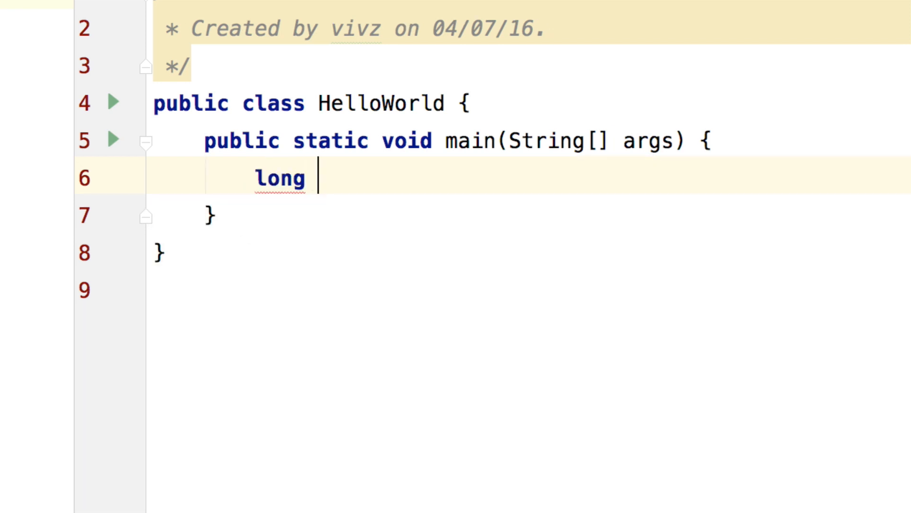
pyautogui.write('number = 1234567890;')
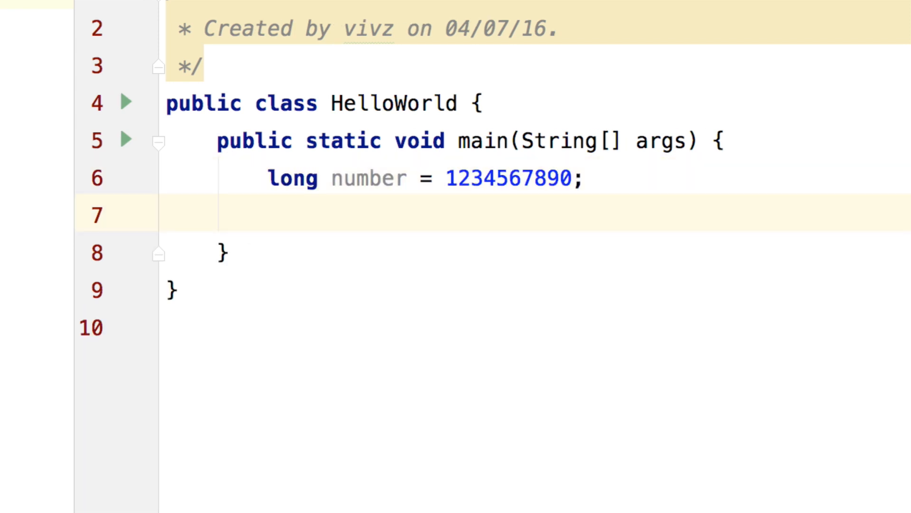
pyautogui.write('int val')
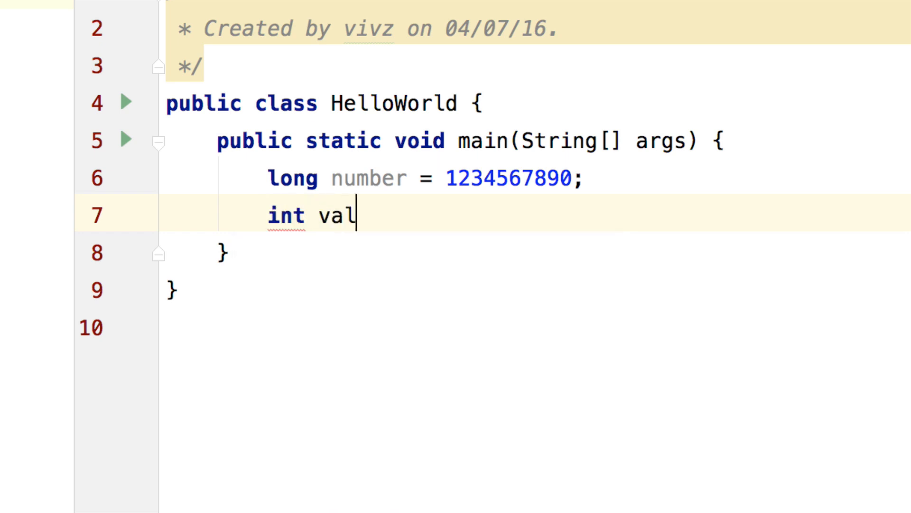
pyautogui.write('ue')
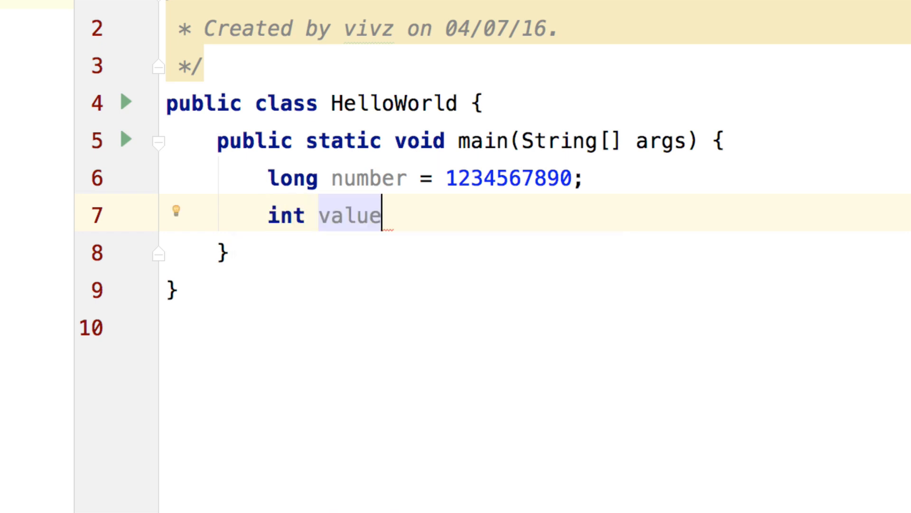
pyautogui.write('= number;')
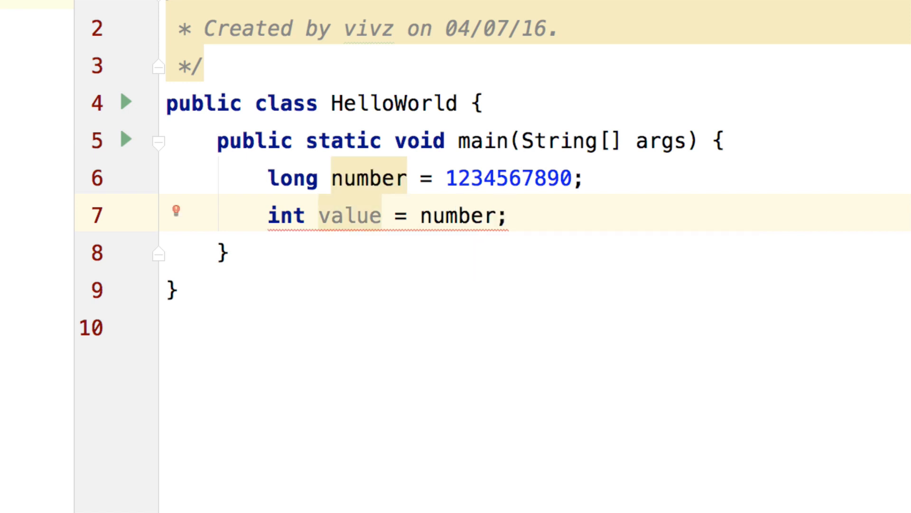
pyautogui.moveTo(360, 215)
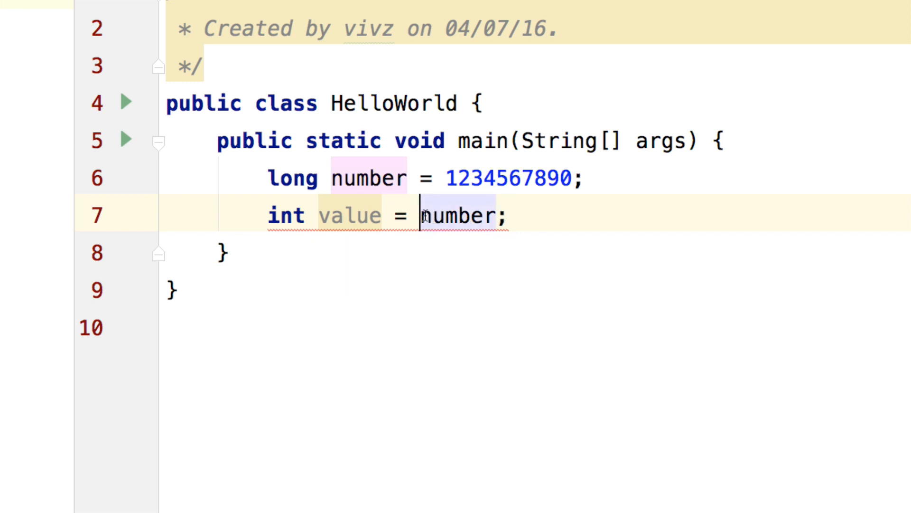
pyautogui.moveTo(441, 215)
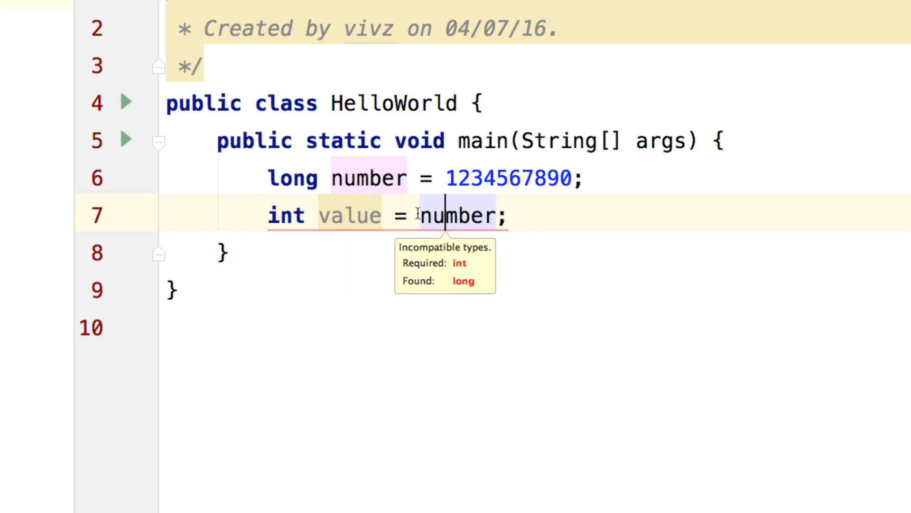
# Cast number with (int) to clear the error, then start a sout println for value.
pyautogui.write('(')
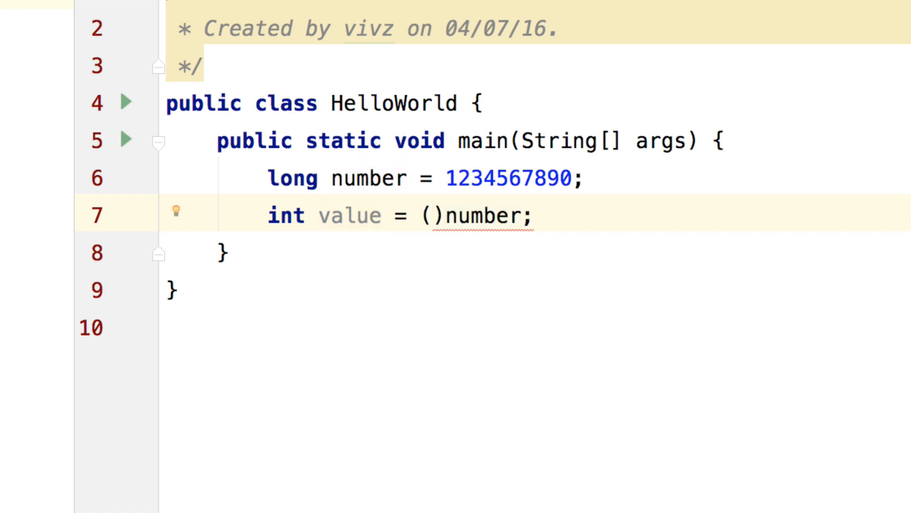
pyautogui.write('int')
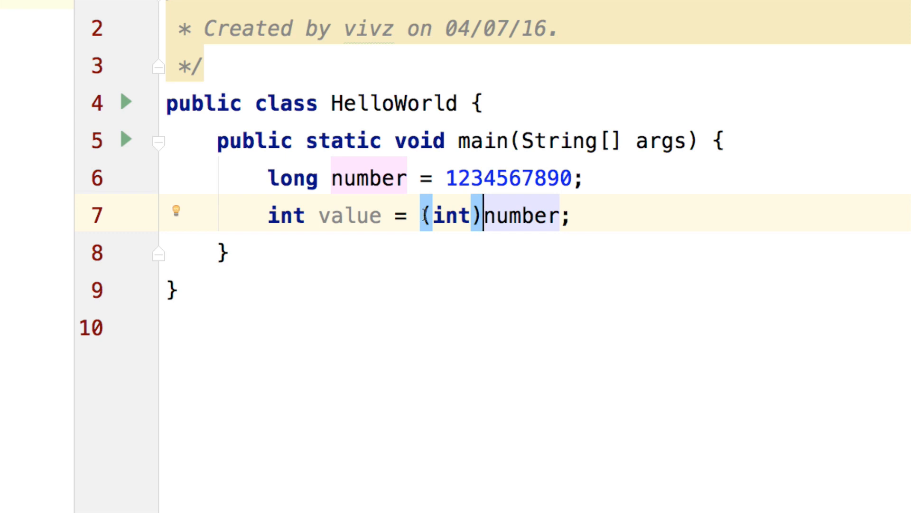
pyautogui.click(448, 177)
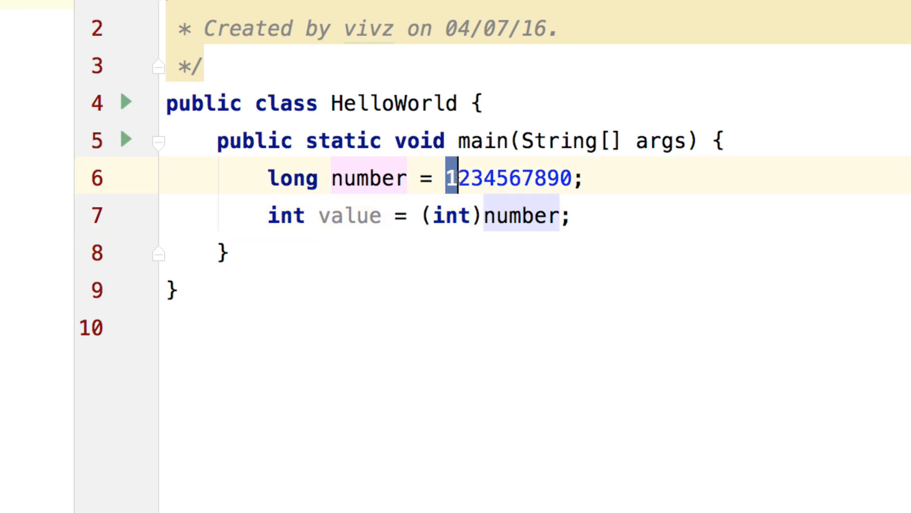
pyautogui.doubleClick(511, 178)
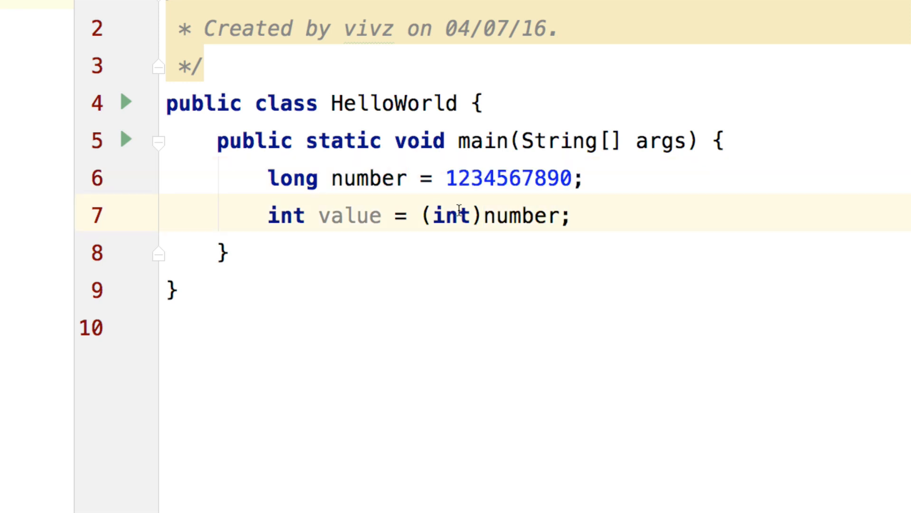
pyautogui.doubleClick(351, 215)
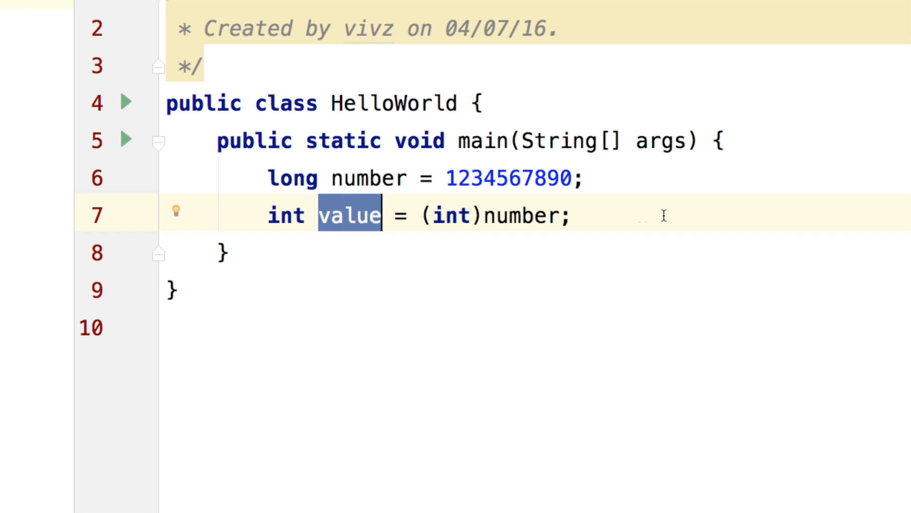
pyautogui.write('sout')
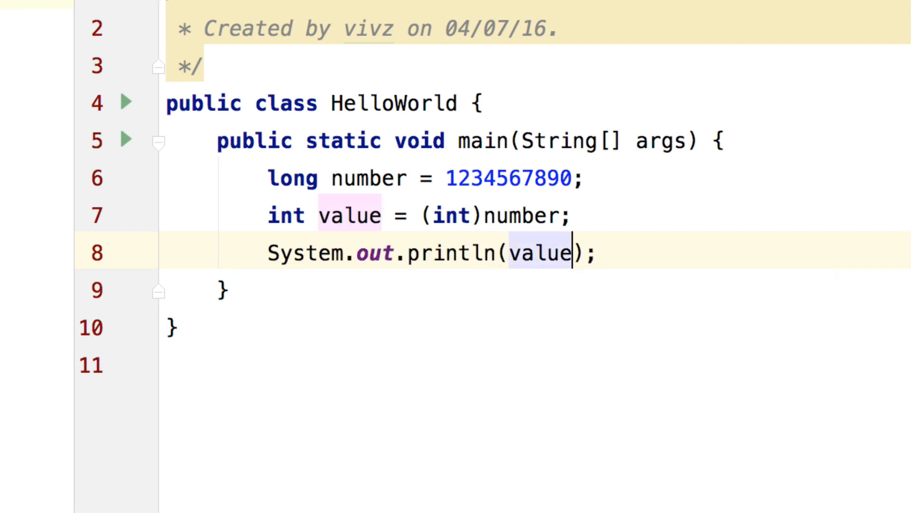
# Copy the println(value) line to add println(number), then go to the long literal's end.
pyautogui.tripleClick(430, 251)
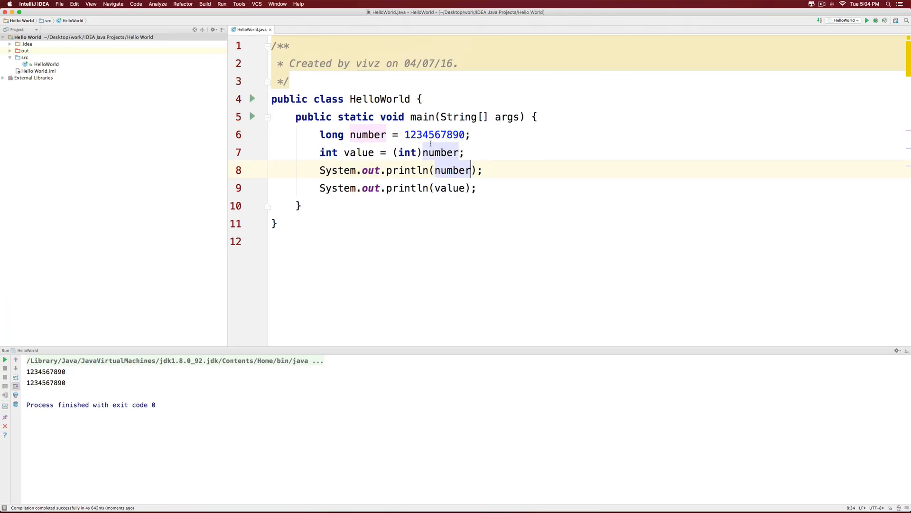
pyautogui.click(459, 135)
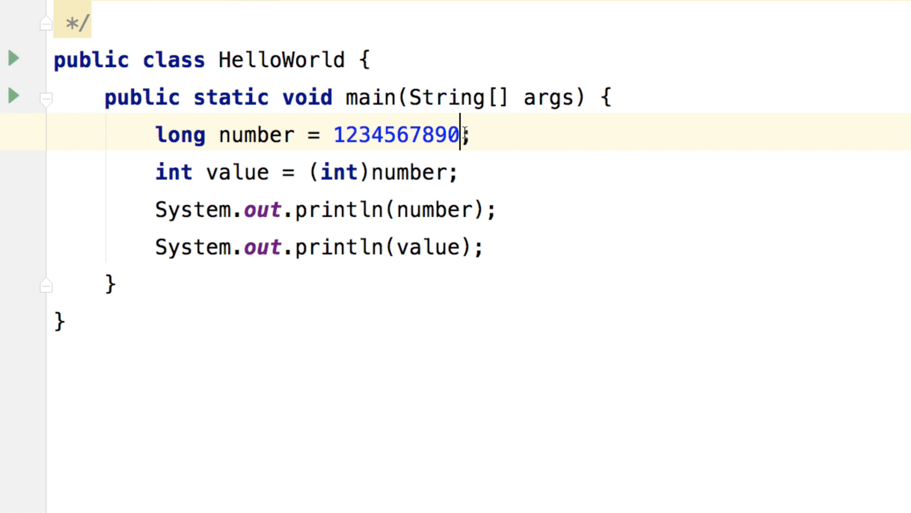
pyautogui.write('123')
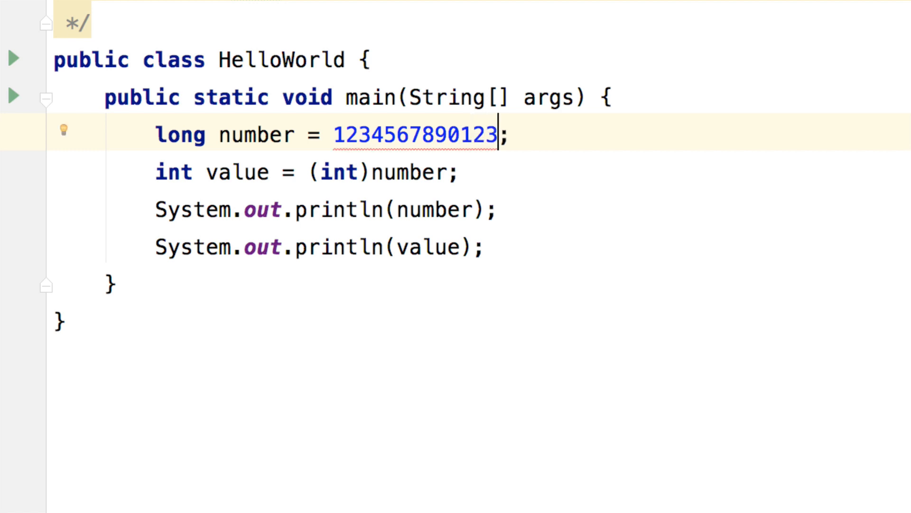
pyautogui.moveTo(410, 138)
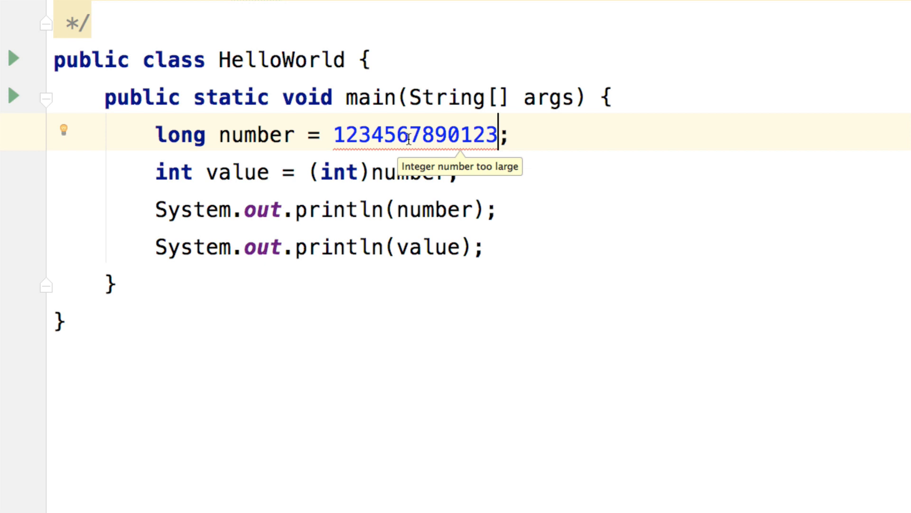
pyautogui.write('L')
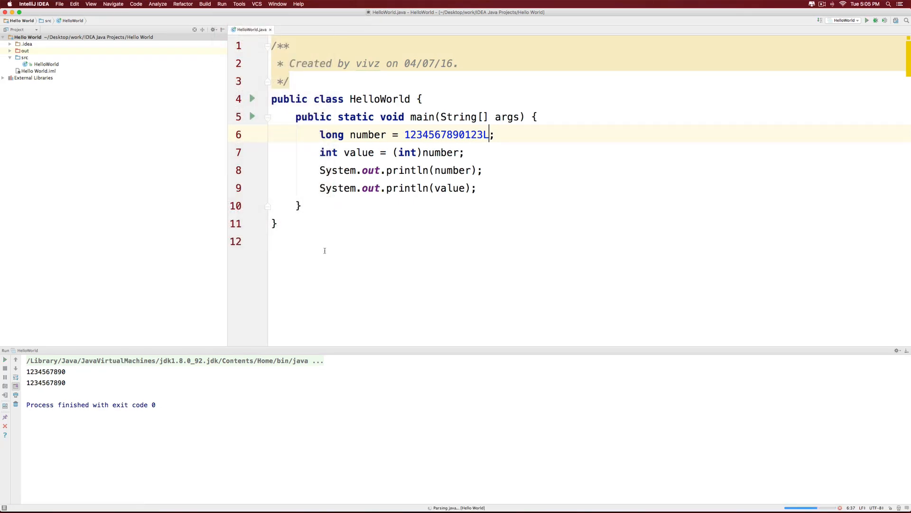
pyautogui.click(867, 21)
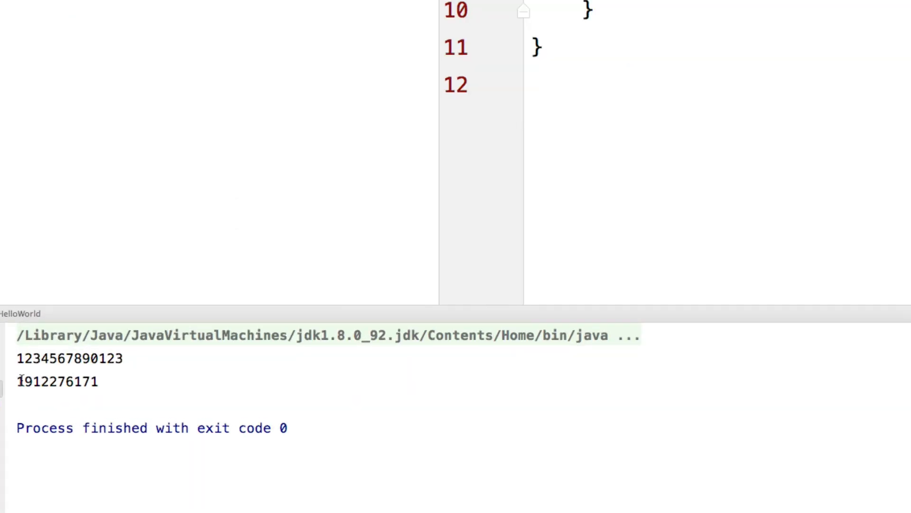
pyautogui.doubleClick(57, 382)
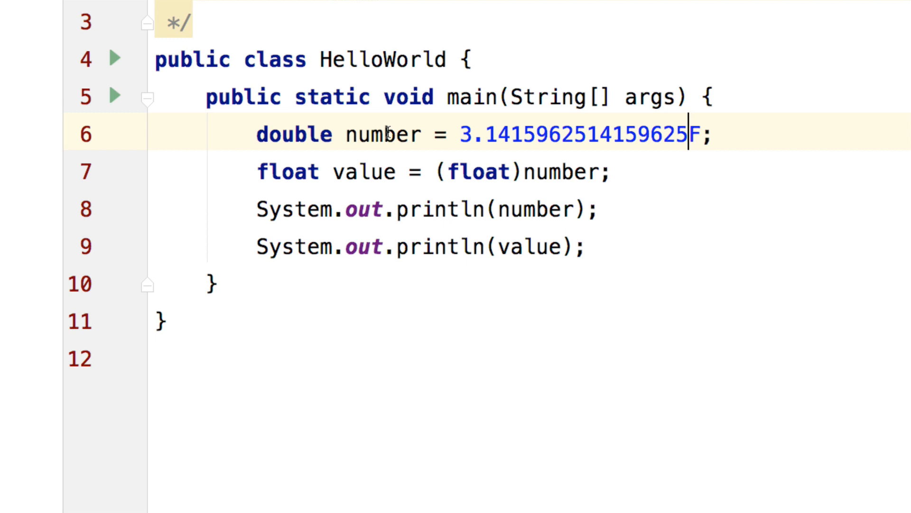
pyautogui.moveTo(294, 134)
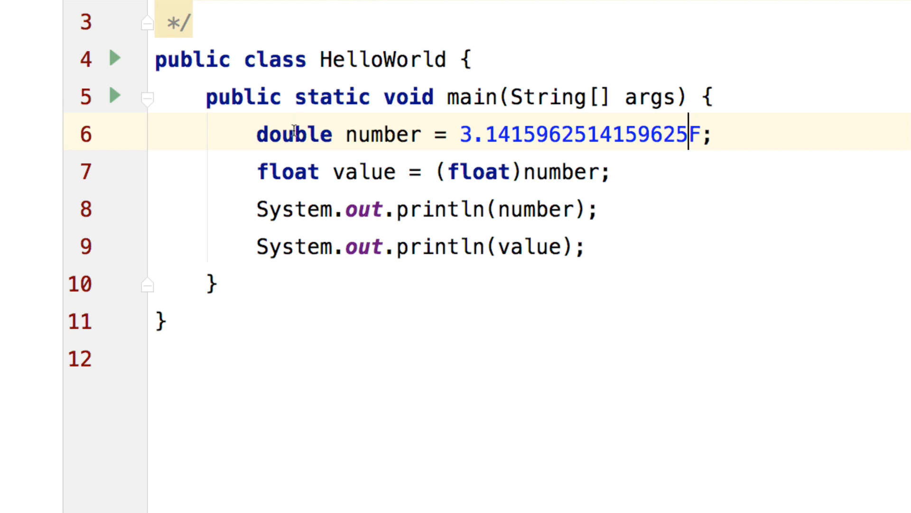
# Select the double type keywords to set up the double-to-float cast.
pyautogui.doubleClick(293, 134)
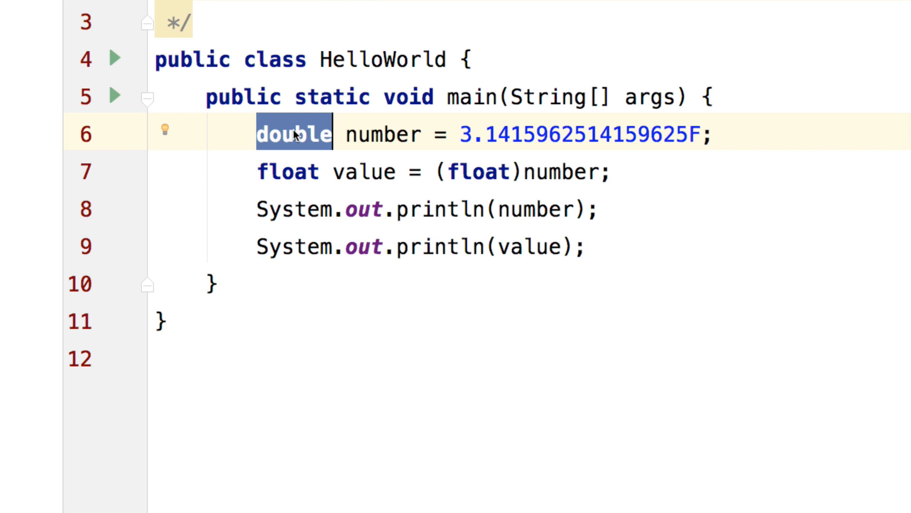
pyautogui.moveTo(347, 180)
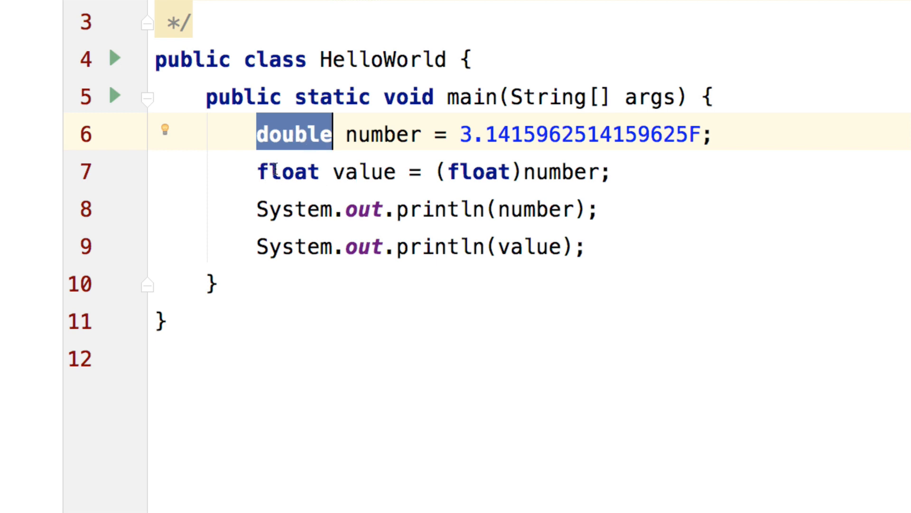
pyautogui.doubleClick(559, 171)
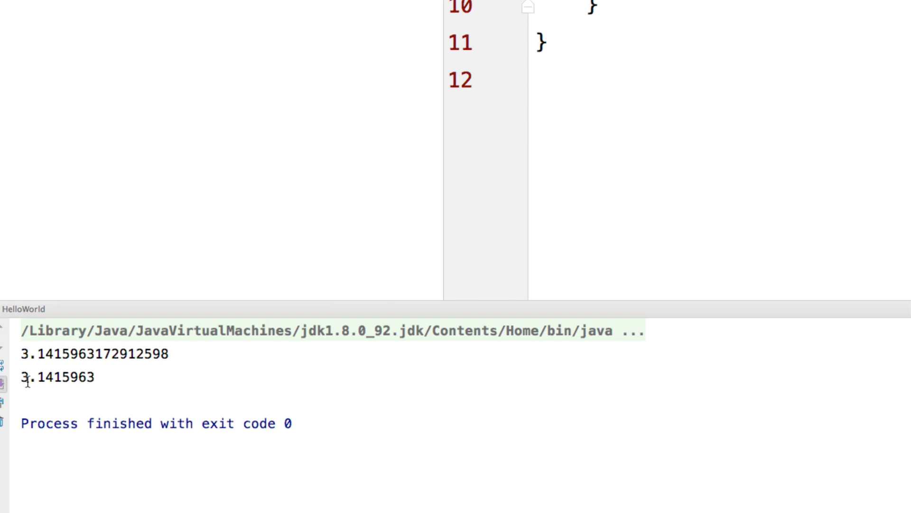
pyautogui.moveTo(38, 353)
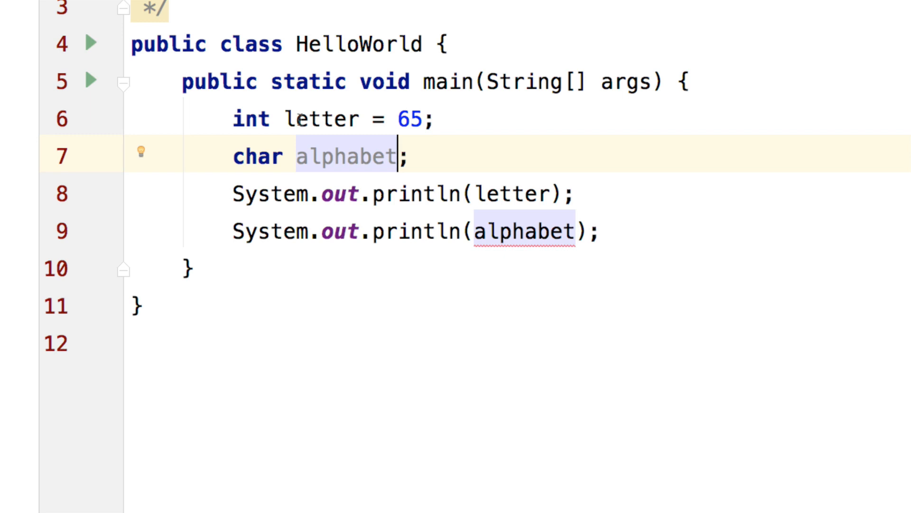
# Assign letter to char alphabet with a (char) cast, fixing the incompatible-types error.
pyautogui.doubleClick(296, 119)
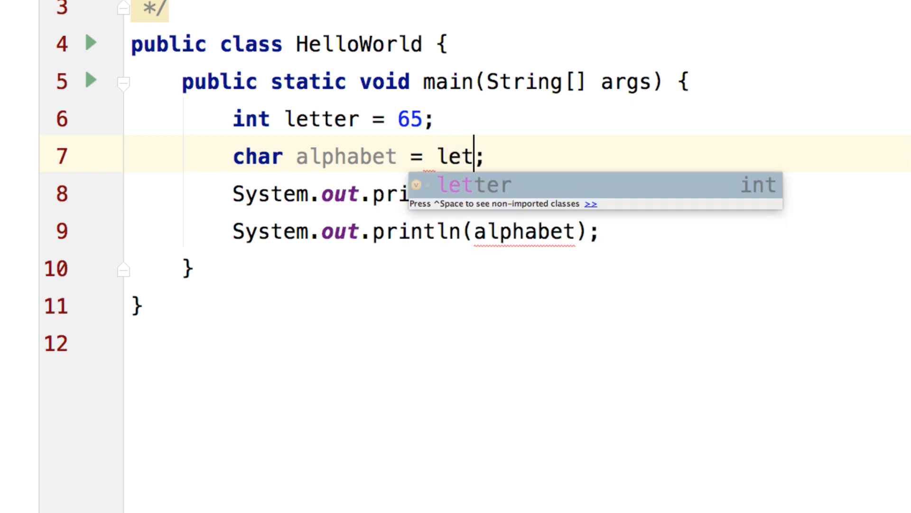
pyautogui.press('Tab')
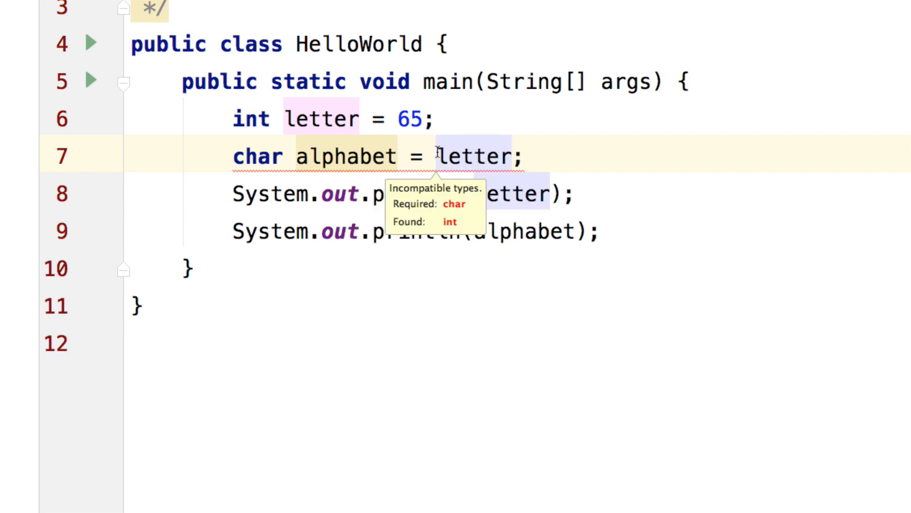
pyautogui.write('(char)')
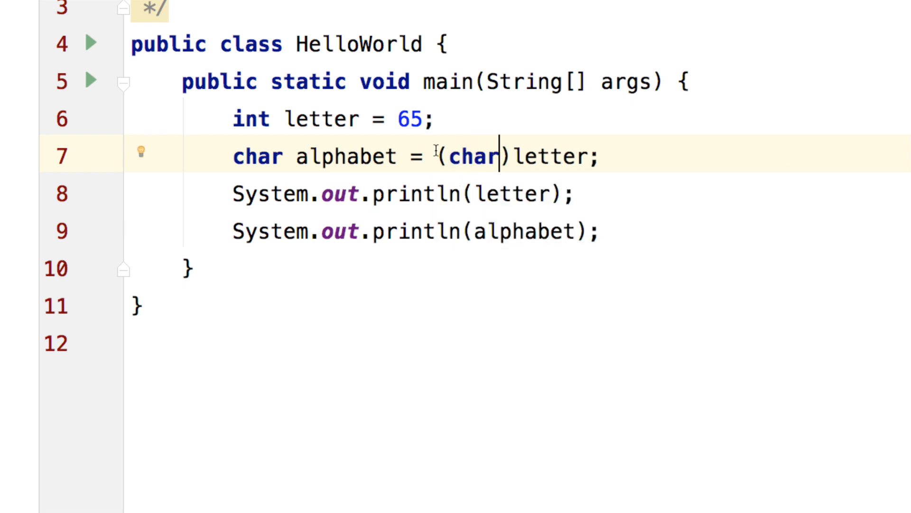
# Run HelloWorld and check the output prints 65 for letter and A for alphabet.
pyautogui.click(222, 5)
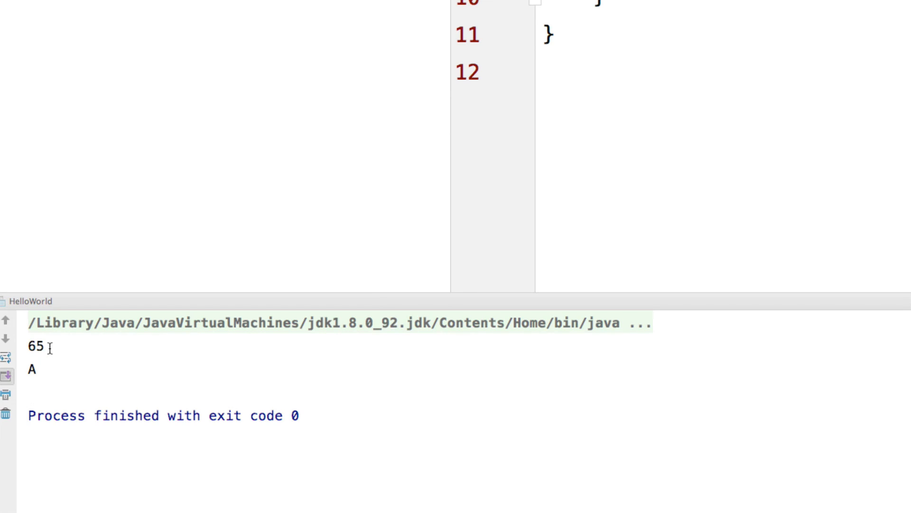
pyautogui.doubleClick(36, 346)
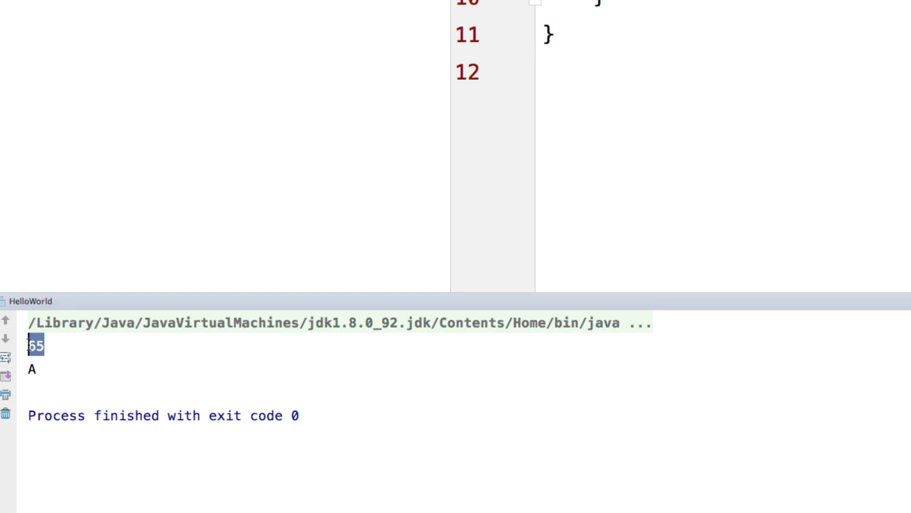